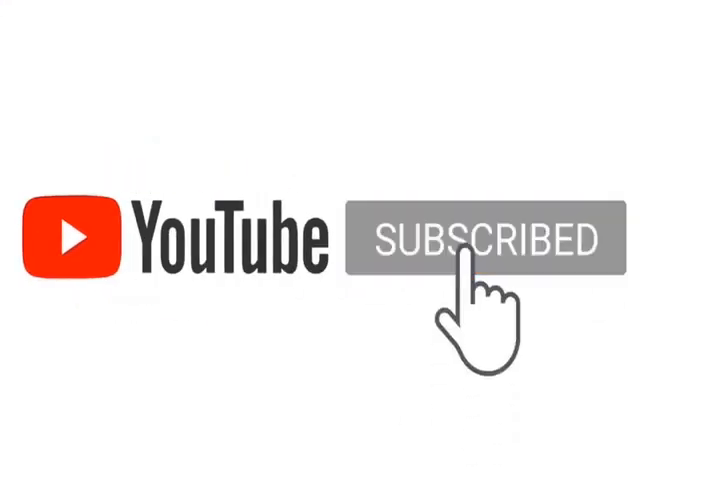
left_click(487, 240)
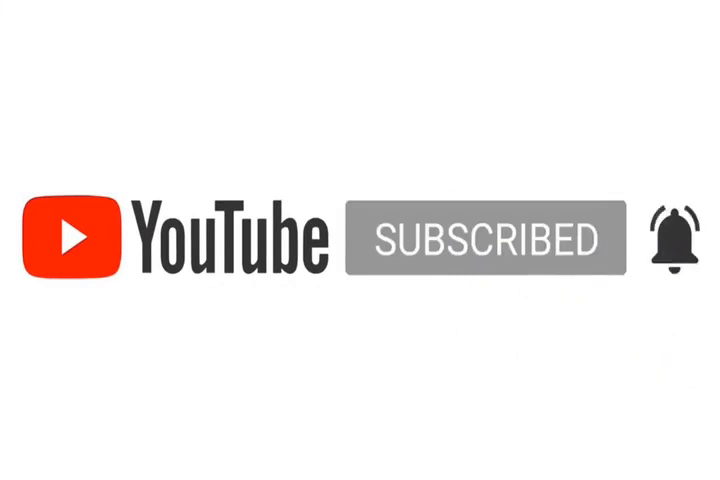